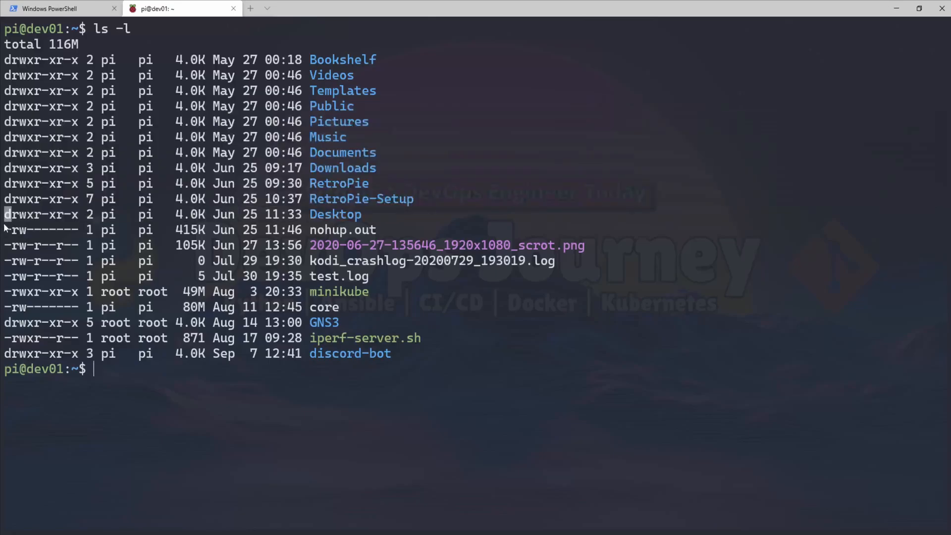
mouse_move(176, 154)
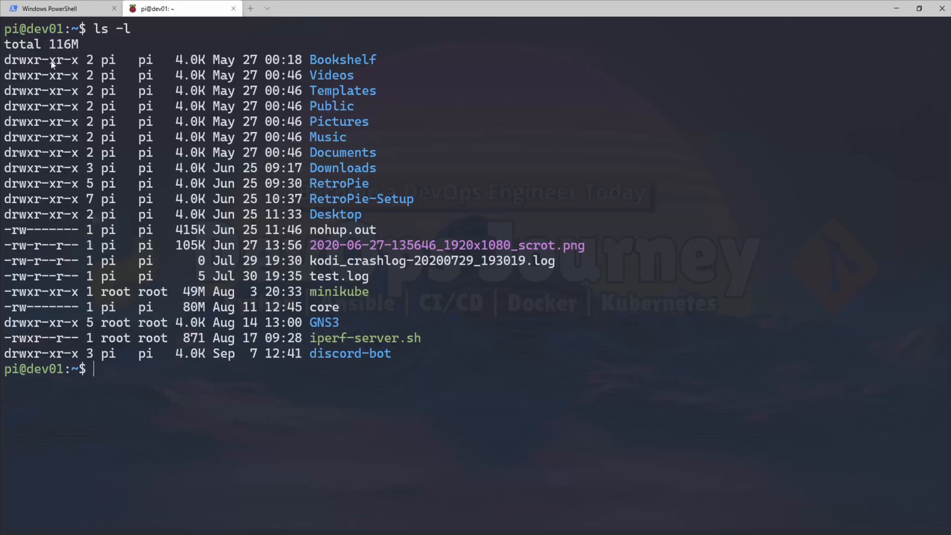
mouse_move(75, 64)
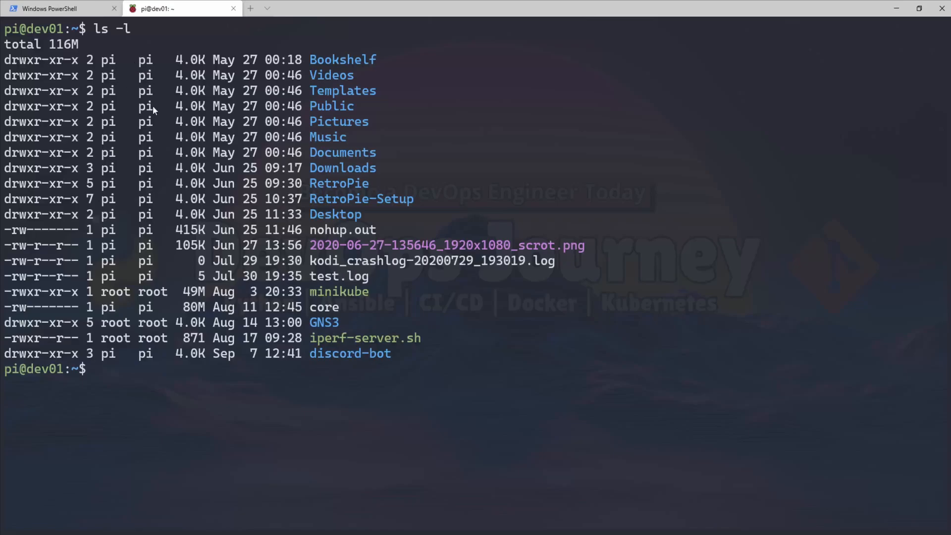
Step: Change brad's account password with passwd, entering and confirming the new password
drag(153, 109, 432, 211)
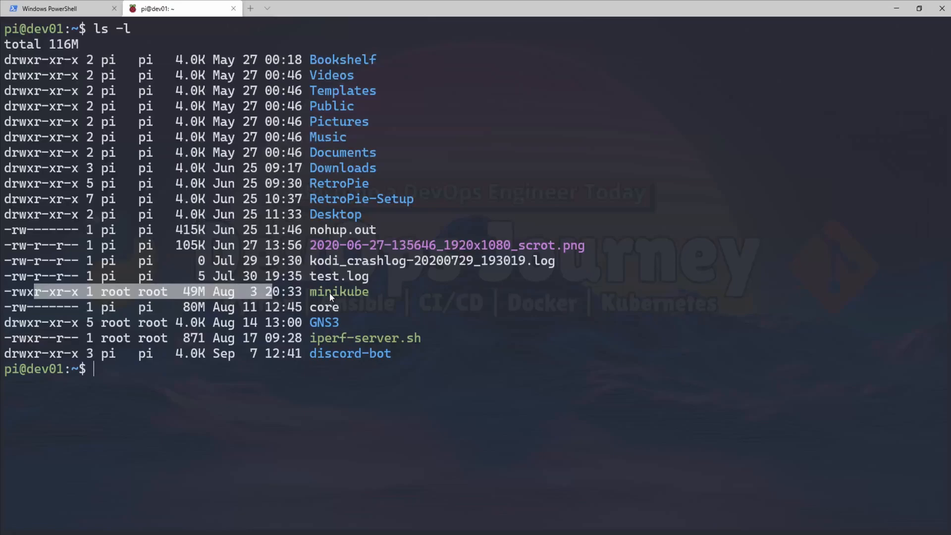
mouse_move(221, 149)
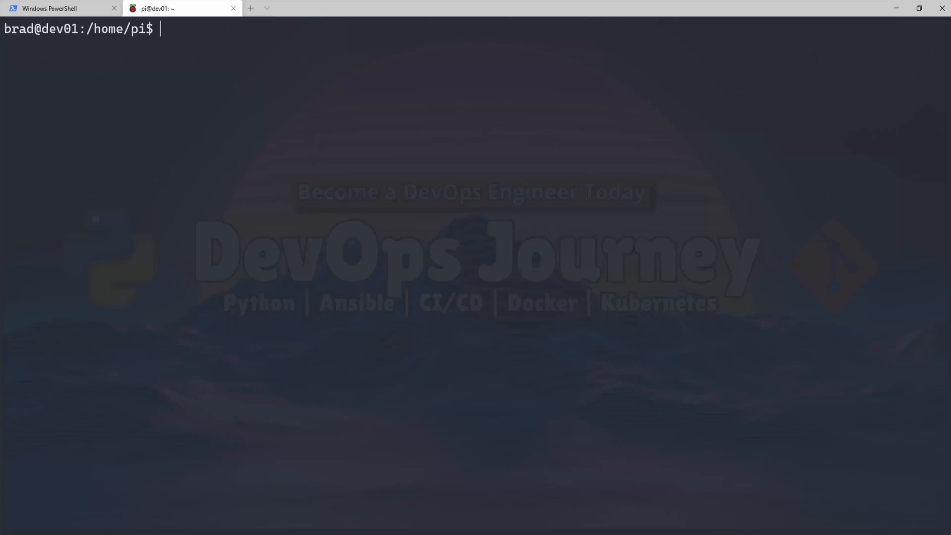
text(passwd)
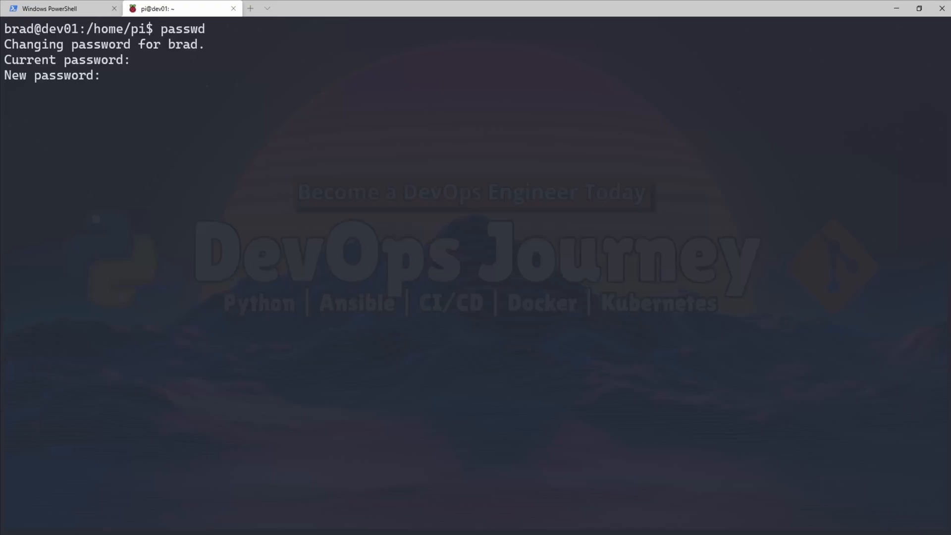
key(Return)
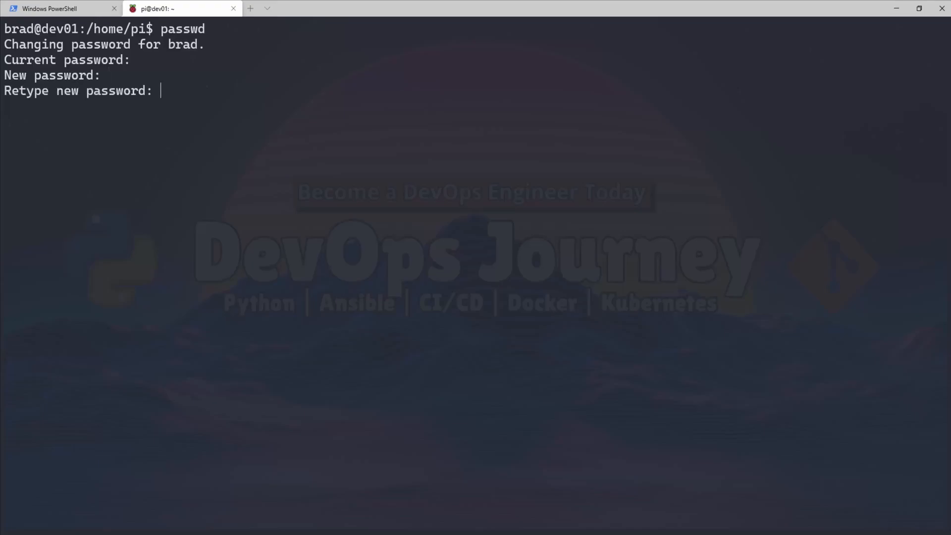
key(Enter)
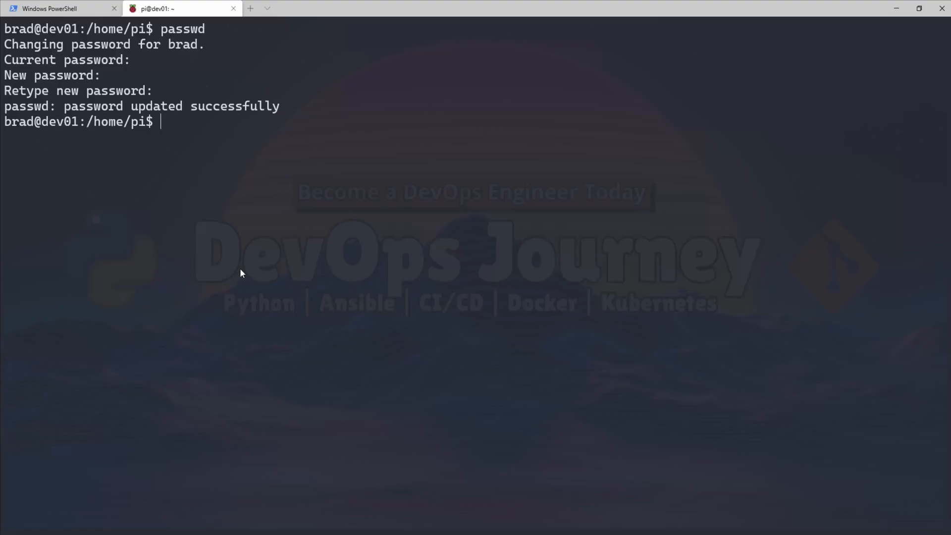
Step: Read the man pages for ls, passwd and man, quitting each with q
text(man)
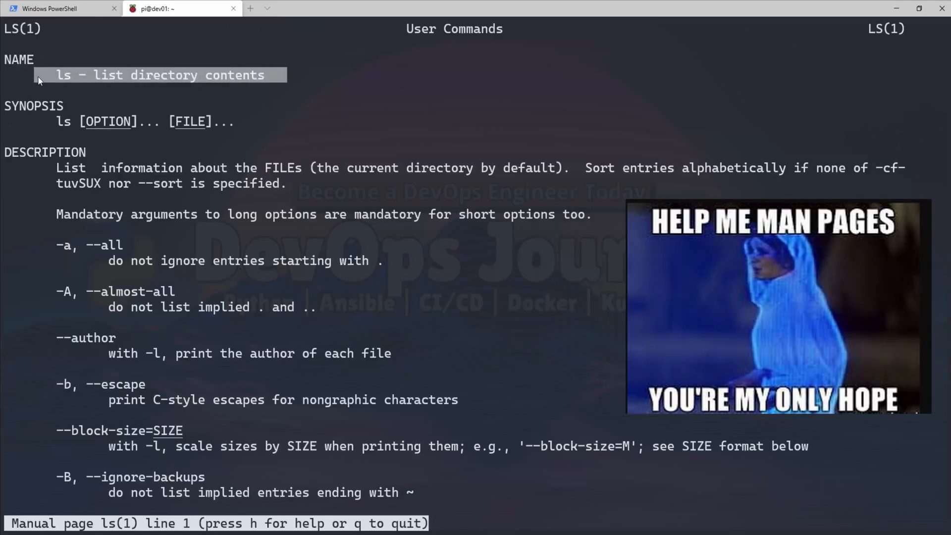
mouse_move(505, 167)
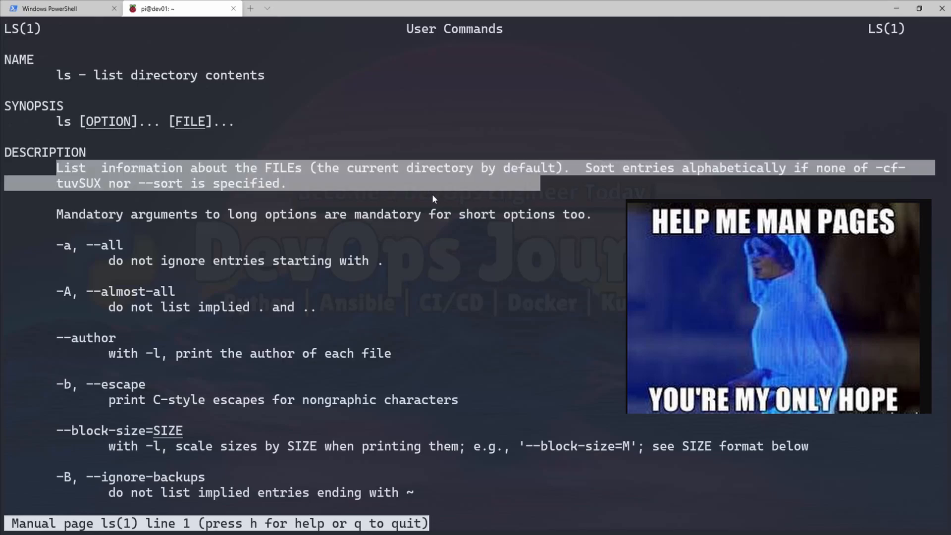
mouse_move(452, 247)
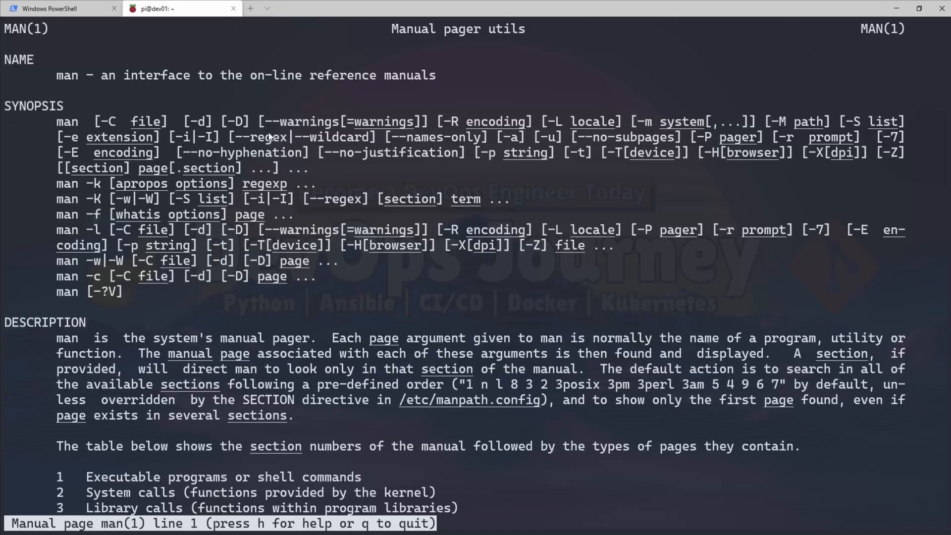
key(q)
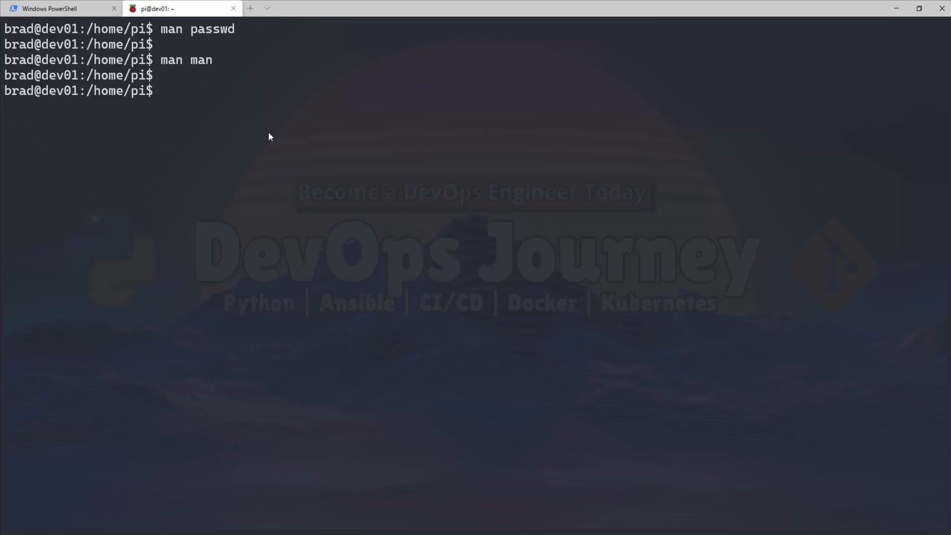
Step: View the info pages for ls and passwd, scrolling through and quitting each
text(info)
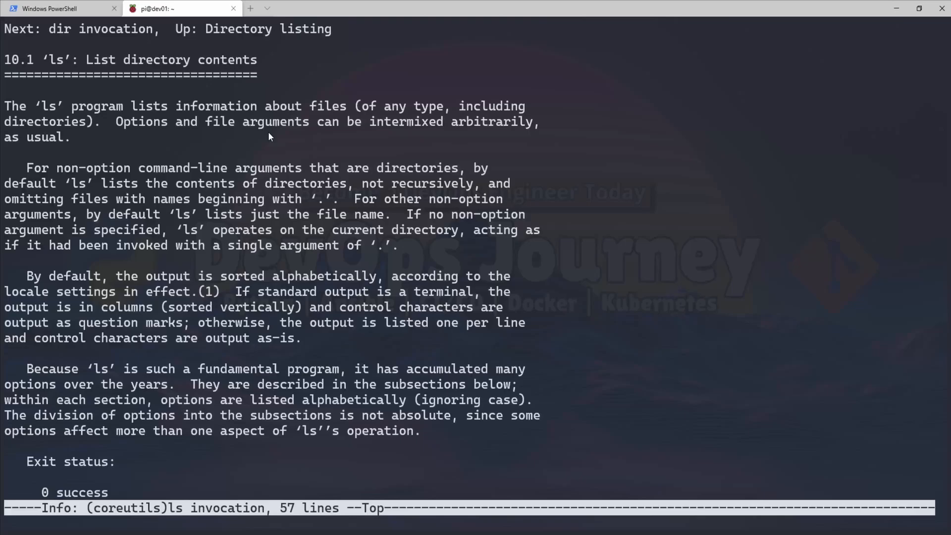
key(q)
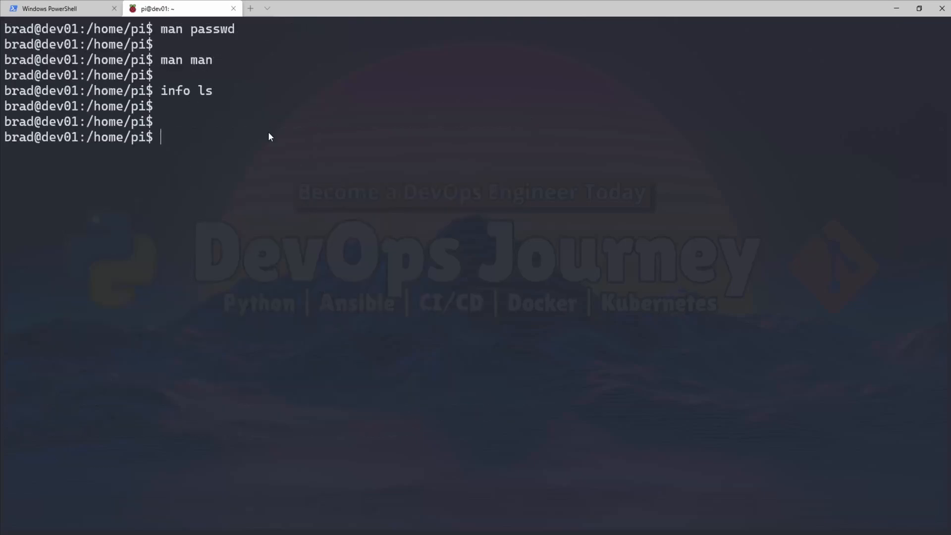
text(info passw)
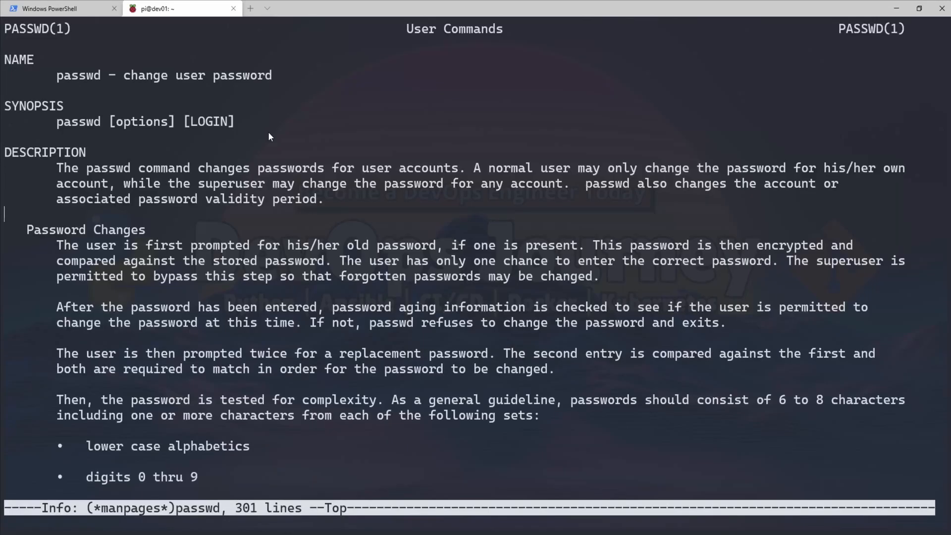
scroll(down, 3)
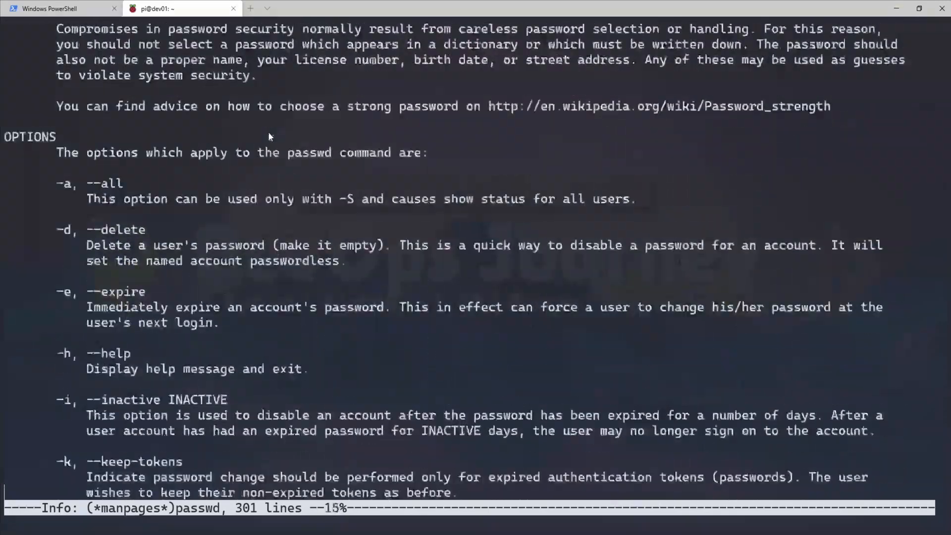
key(q)
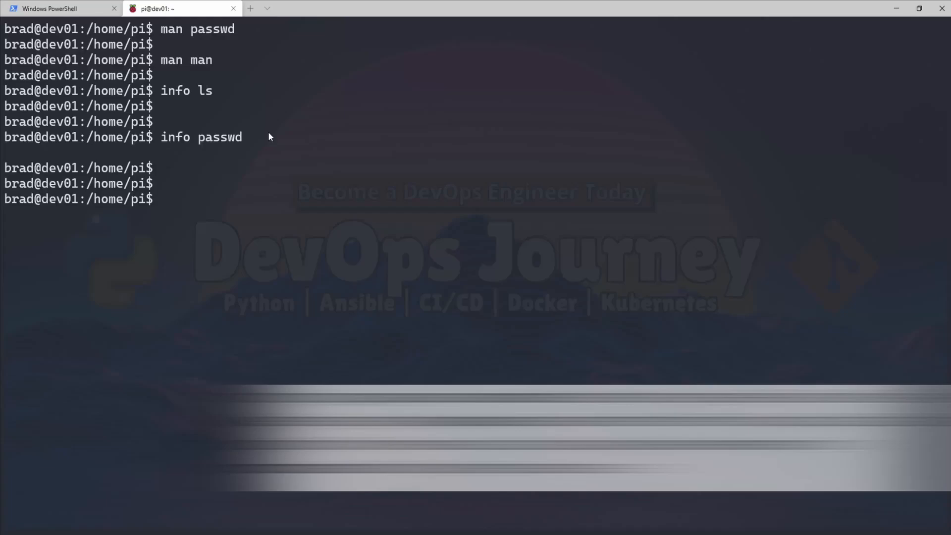
Step: Search manual descriptions for 'copy' with apropos and highlight the cp result
text(aprops copy)
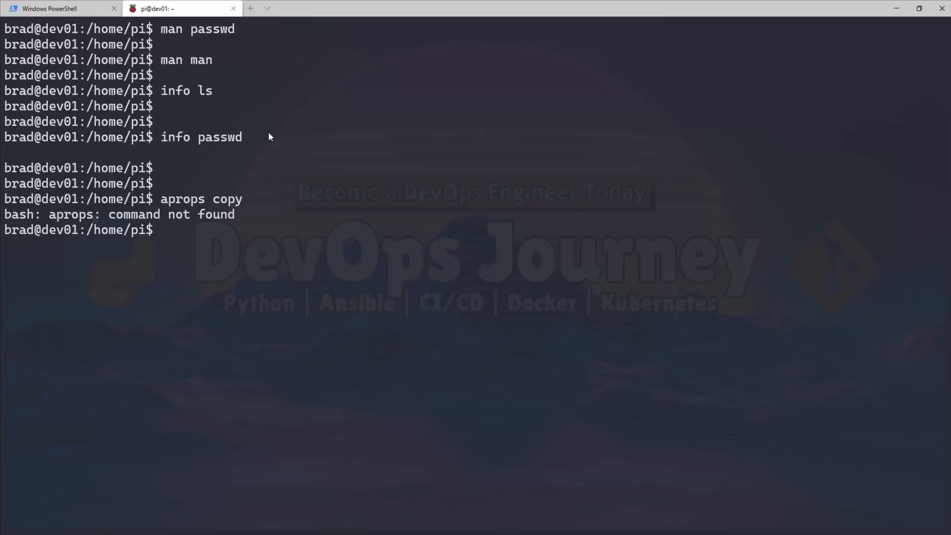
text(apro)
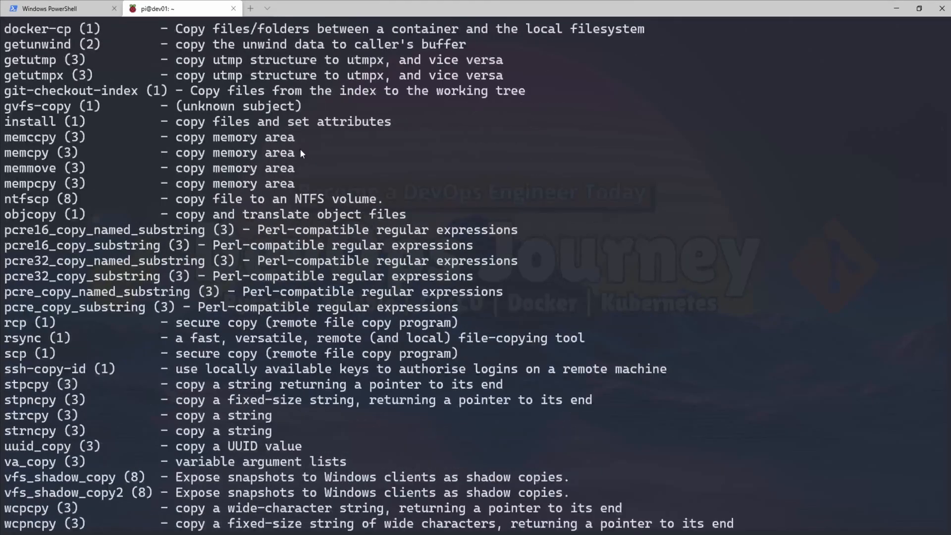
scroll(down, 3)
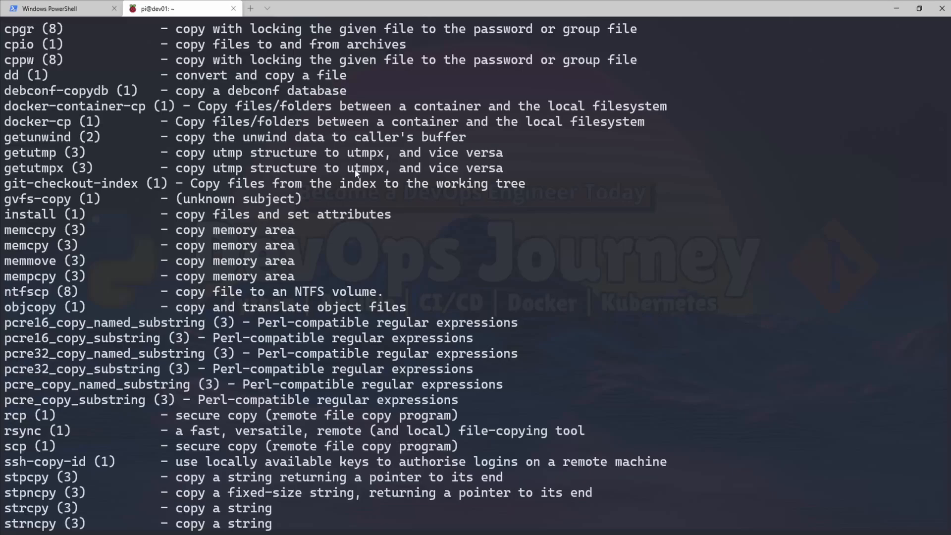
scroll(down, 3)
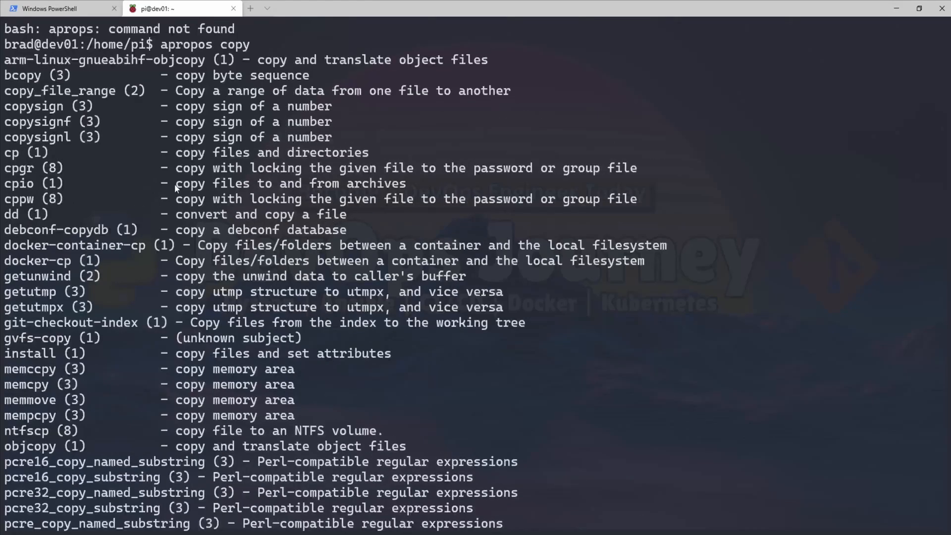
double_click(27, 152)
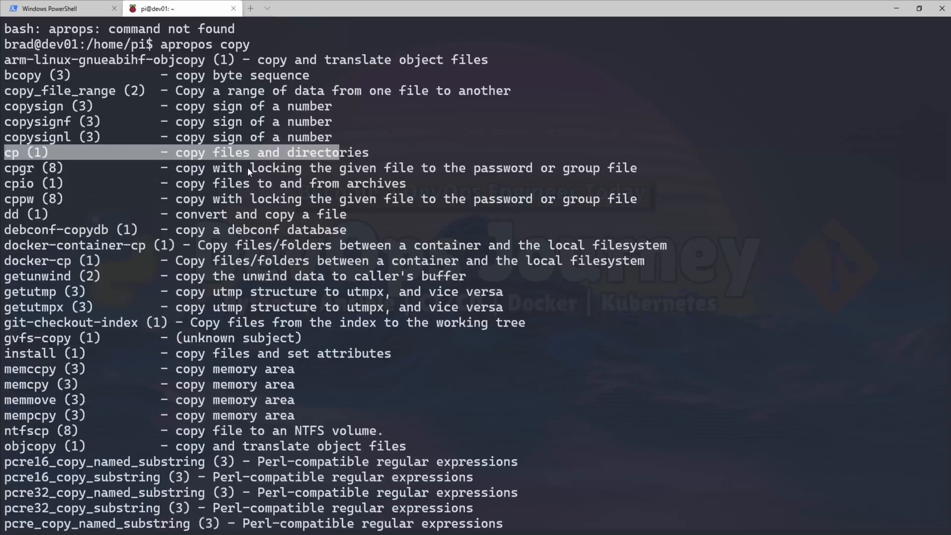
scroll(down, 3)
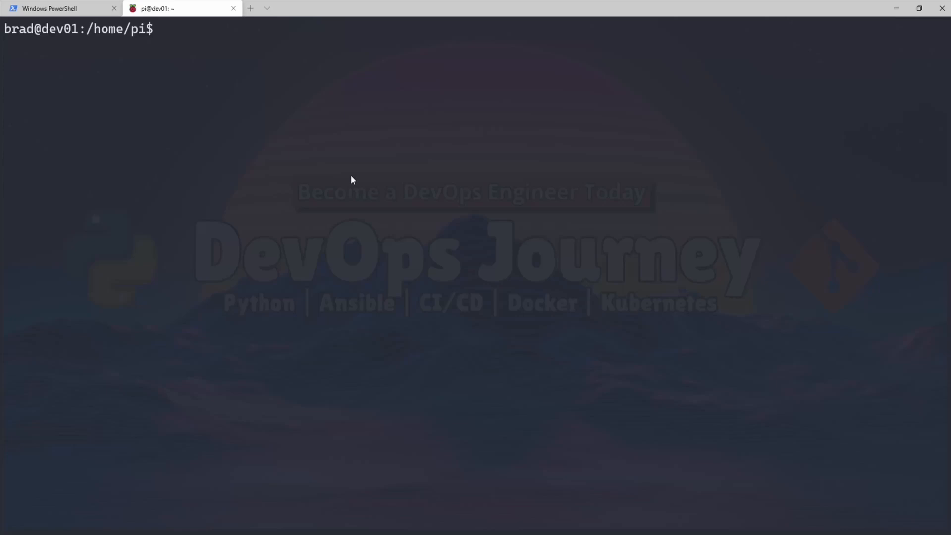
Step: List logged-in sessions with who and w, then open another dev01 session
text(who)
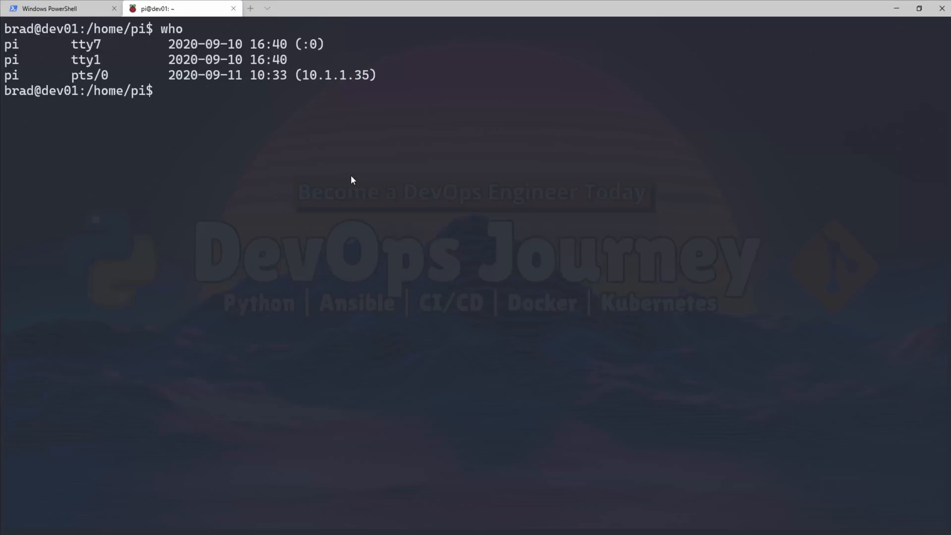
text(w)
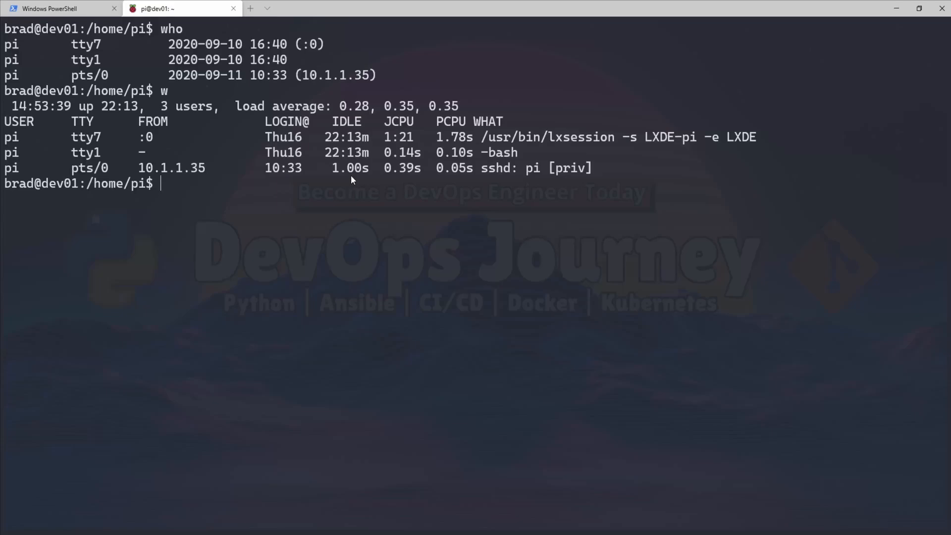
mouse_move(61, 152)
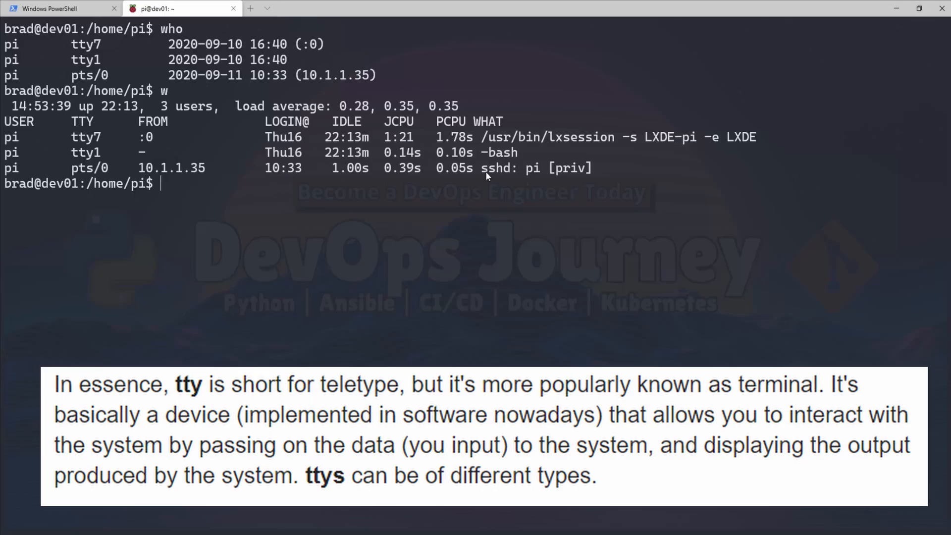
mouse_move(570, 190)
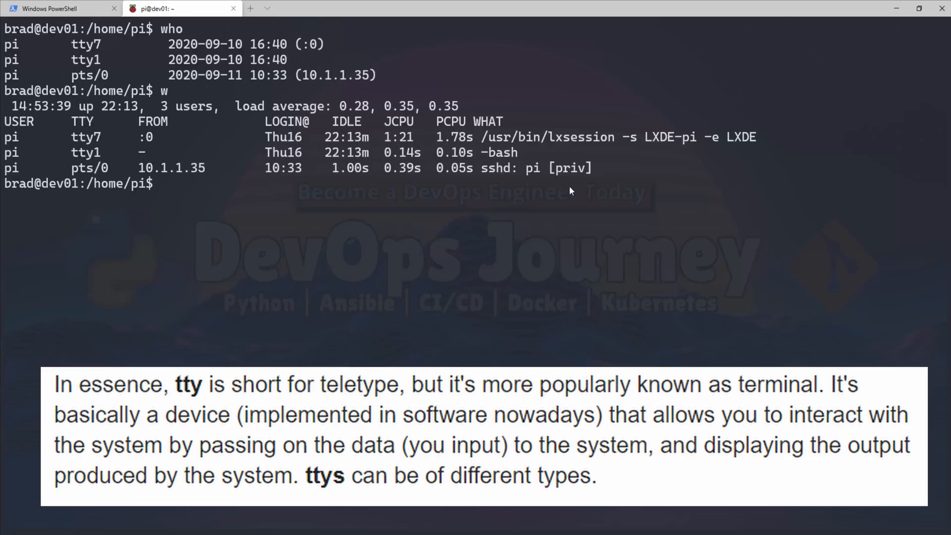
click(267, 9)
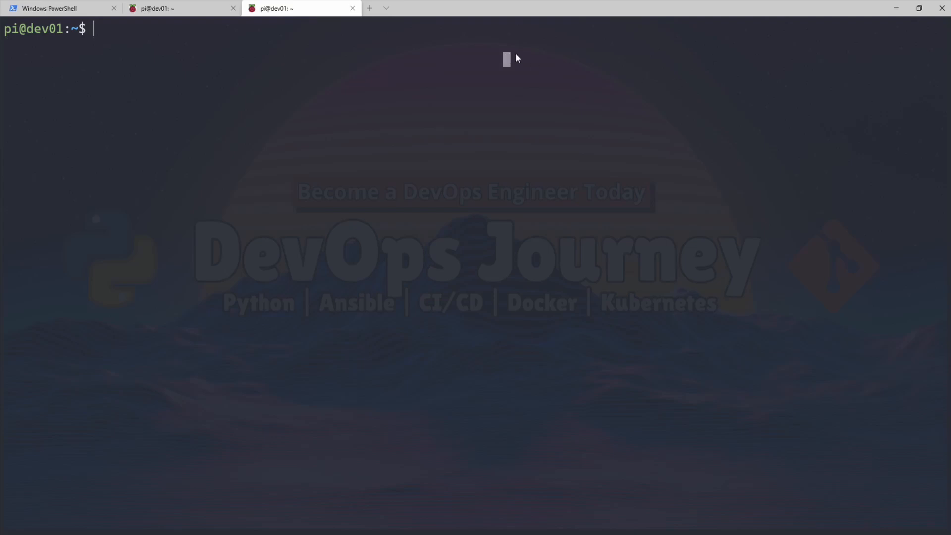
Step: Show system details with uname, uname -a, uname -o and uname -m
text(uname)
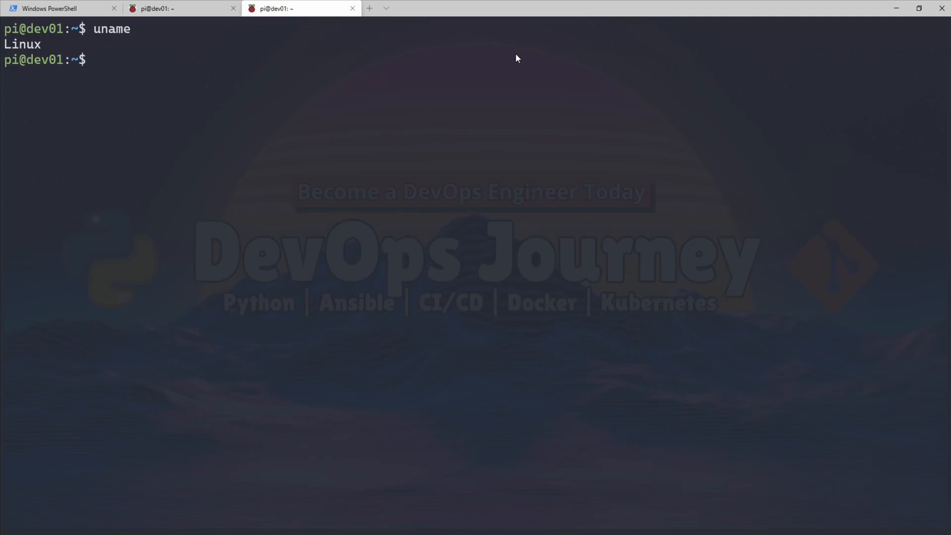
text(uname)
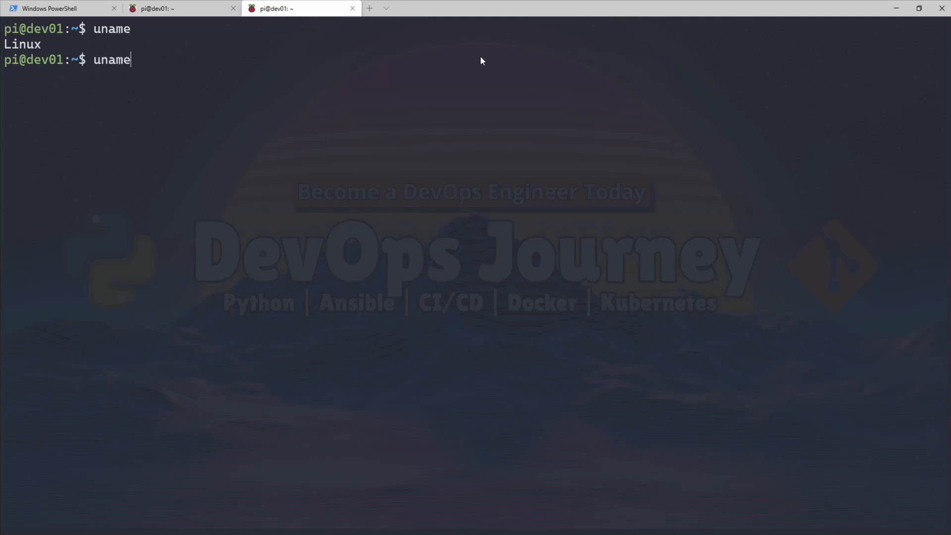
text(-a)
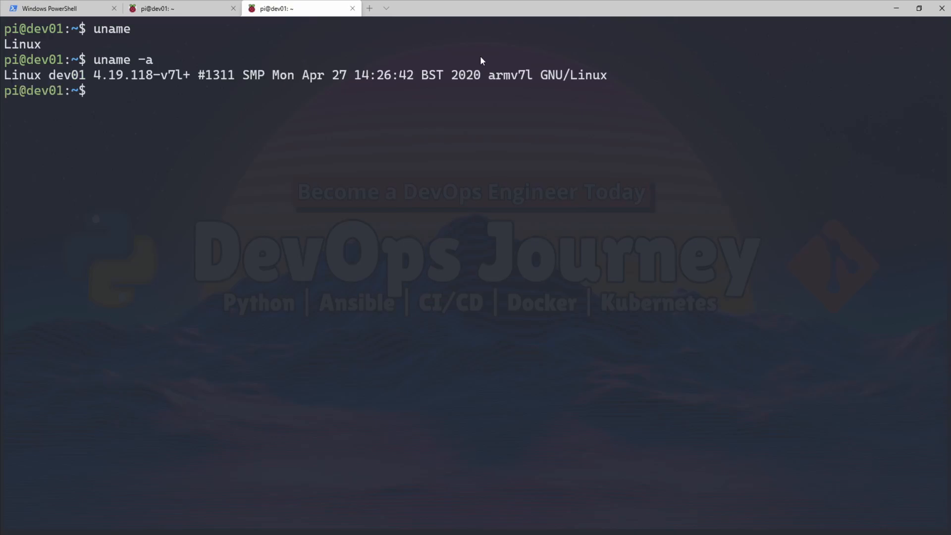
mouse_move(526, 54)
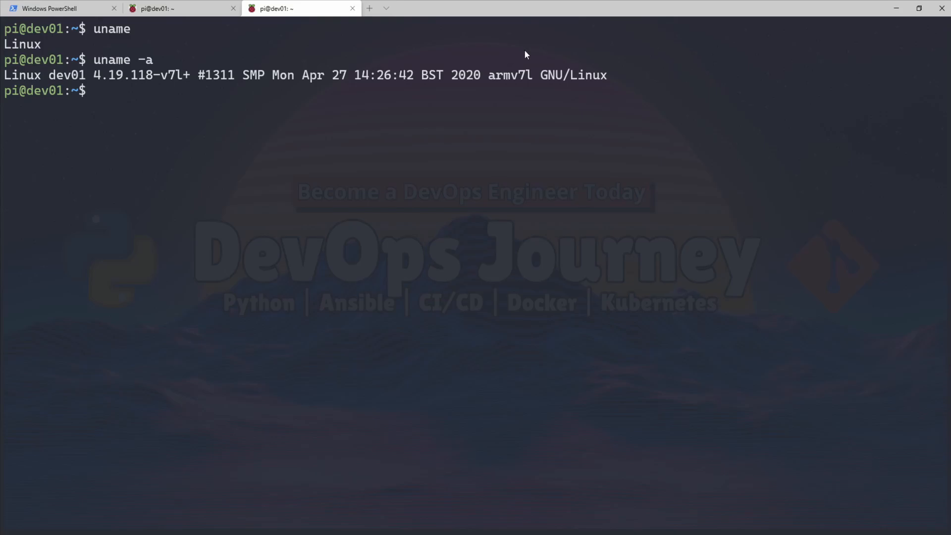
mouse_move(576, 15)
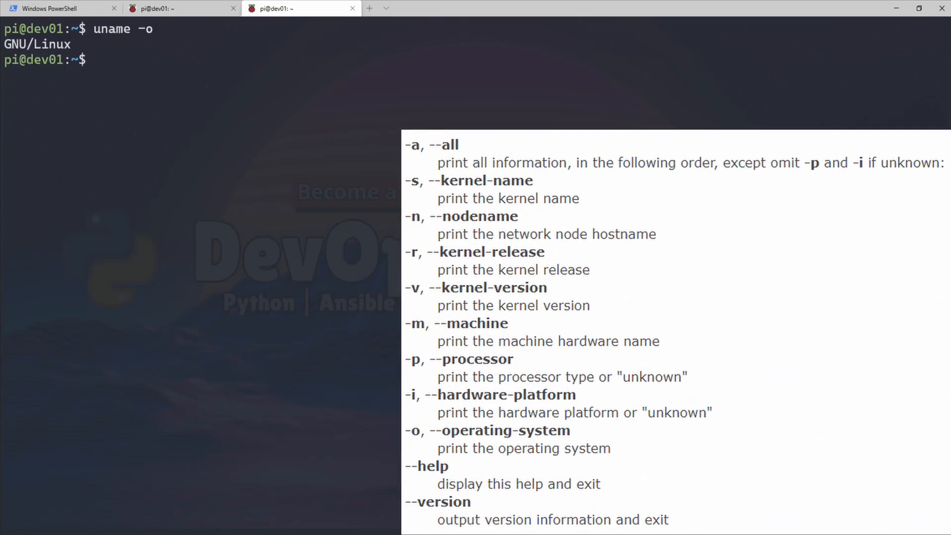
text(uname -m)
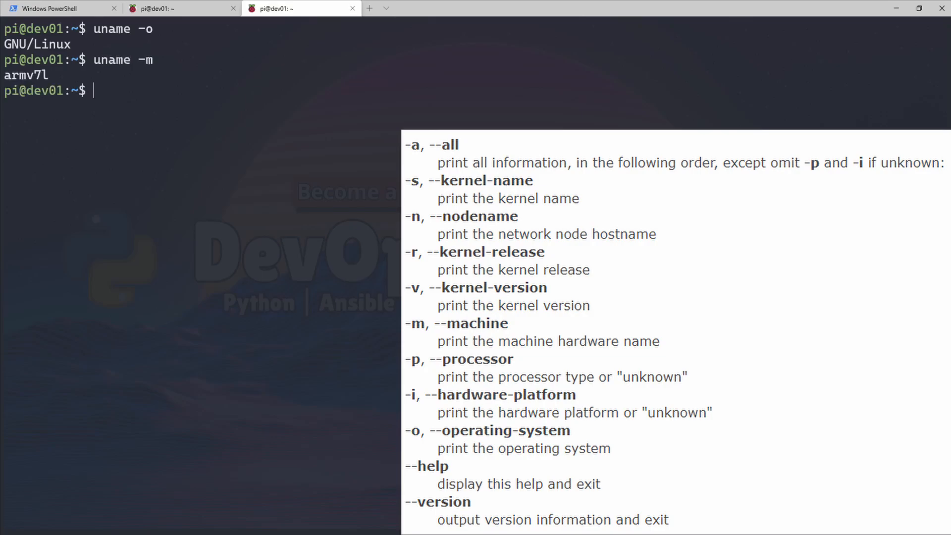
text(uname)
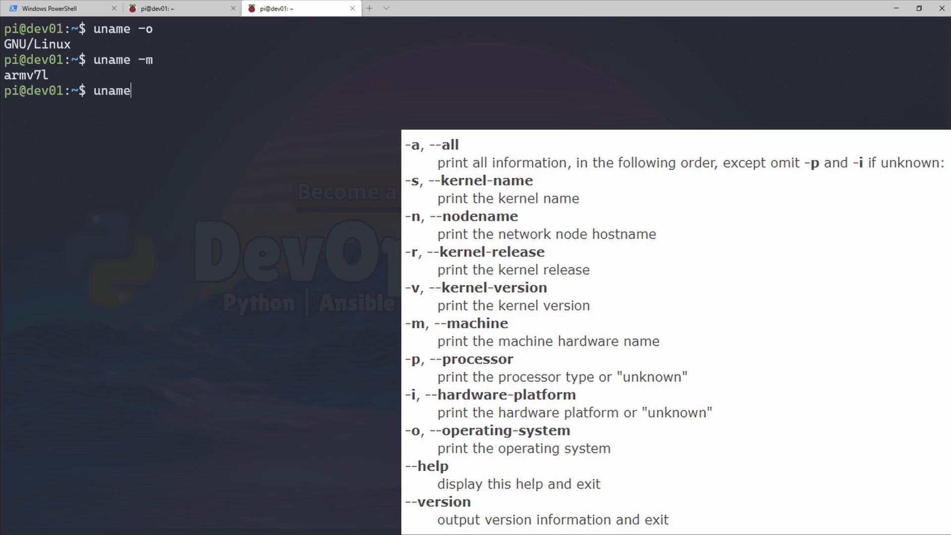
text(-n)
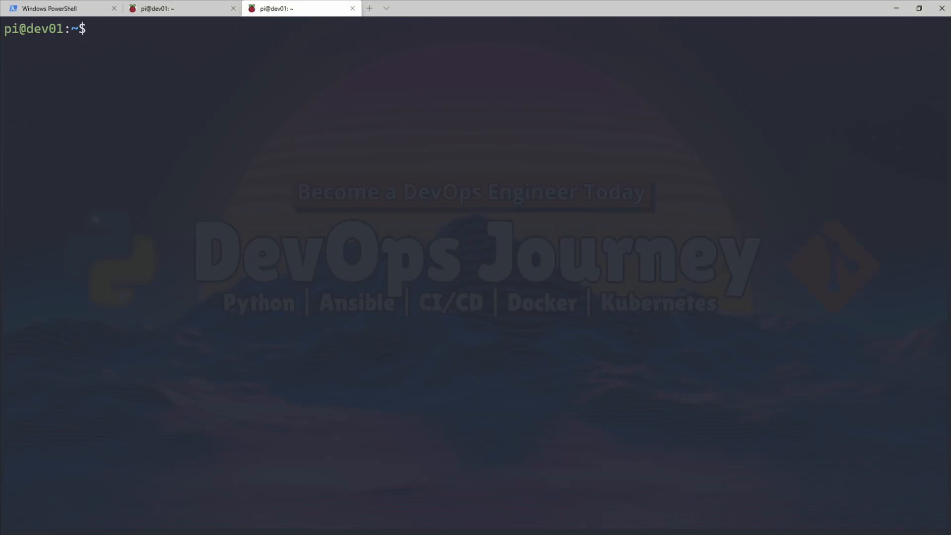
Step: Show uptime --help, plain uptime, pretty uptime -p and boot time uptime -s
text(up)
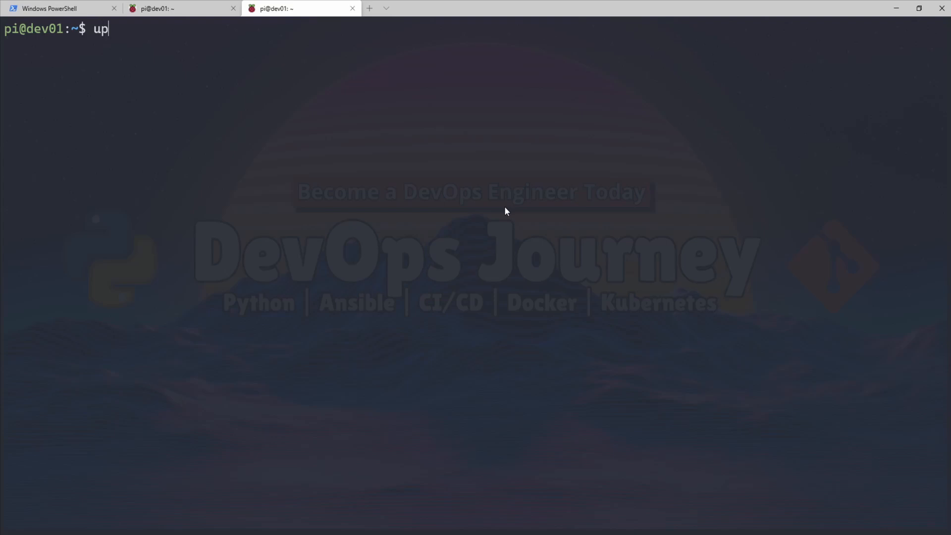
text(time --help)
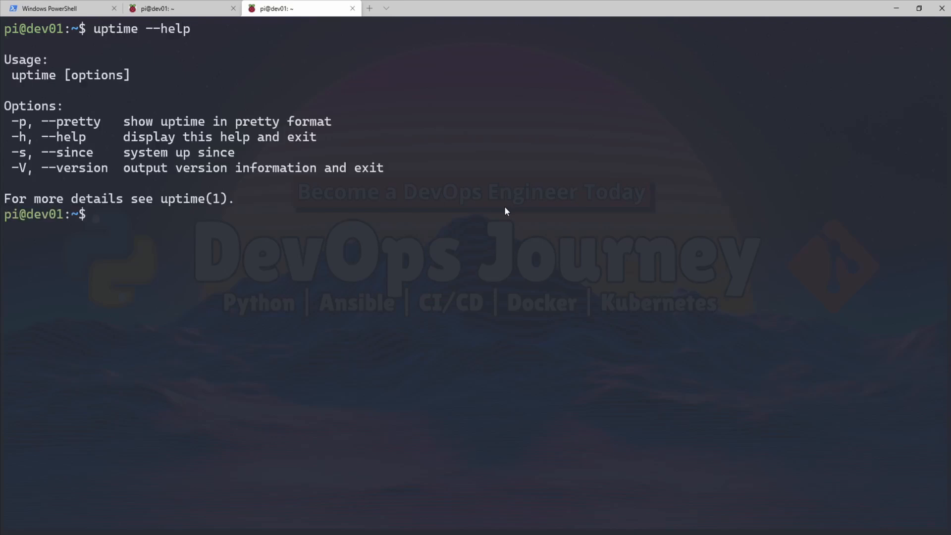
text(uptime)
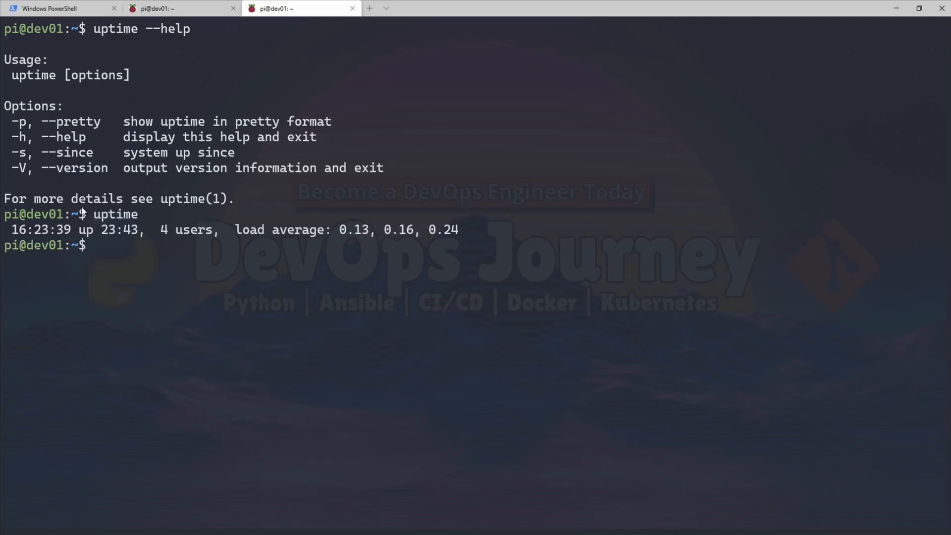
double_click(40, 230)
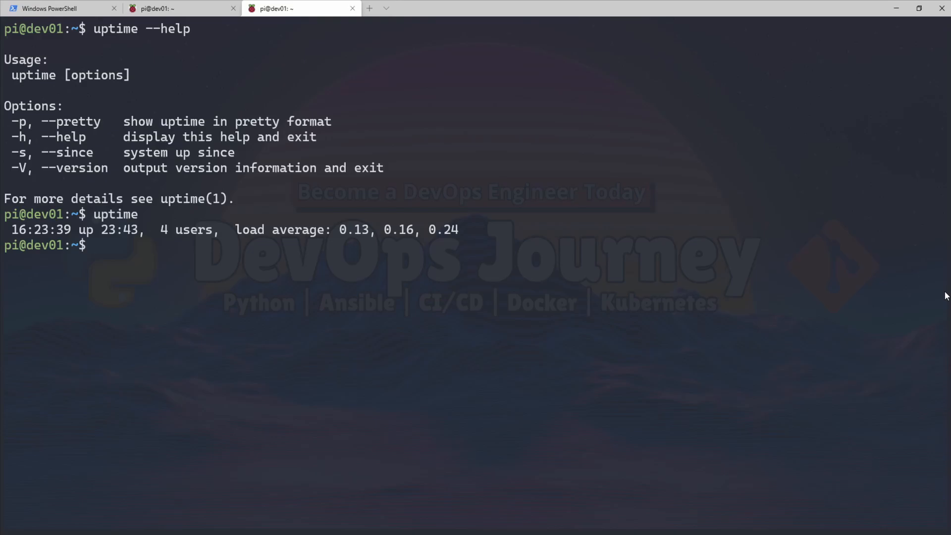
text(uptime -p)
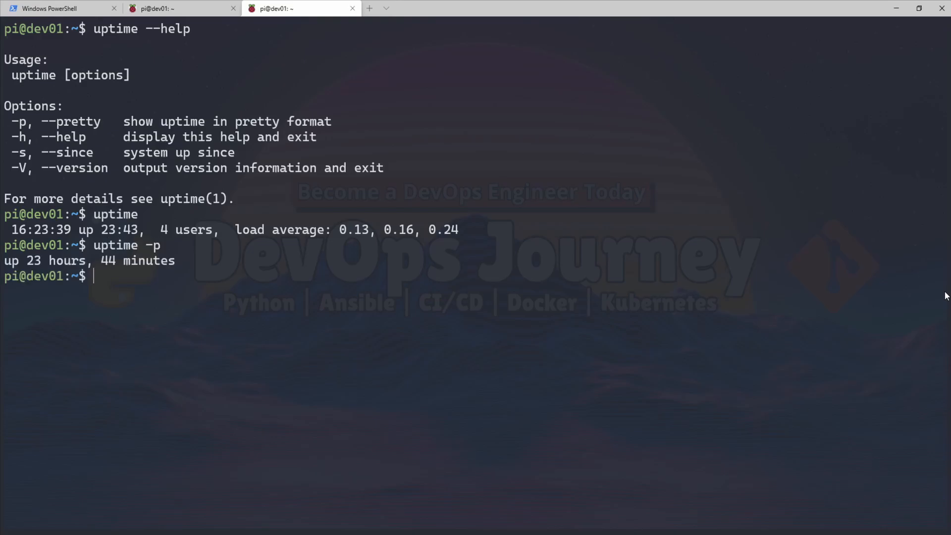
text(uptime -s)
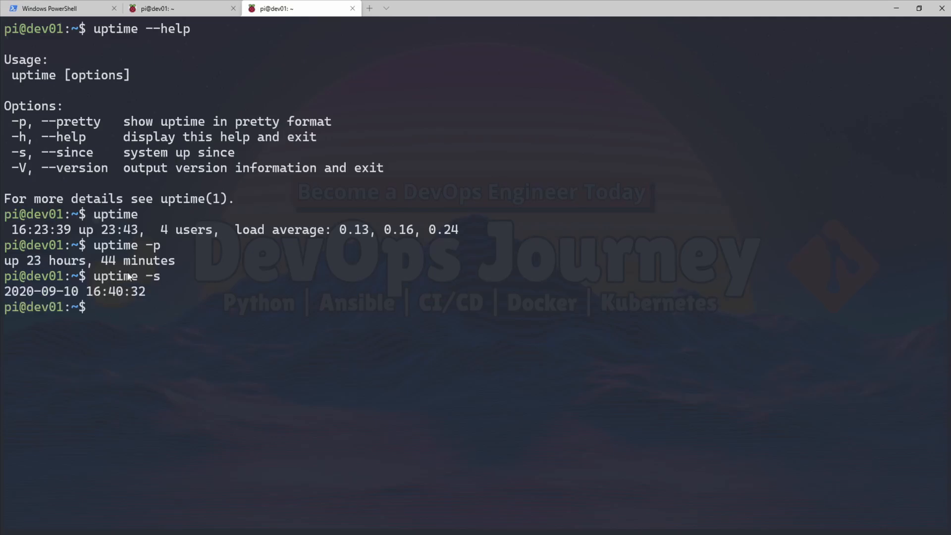
drag(89, 291, 144, 291)
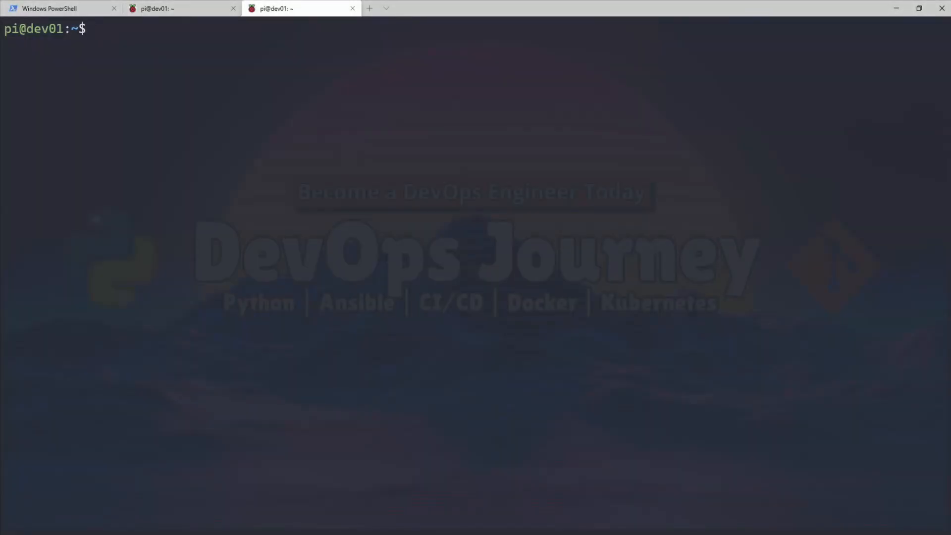
Step: List recent logins with last
text(last)
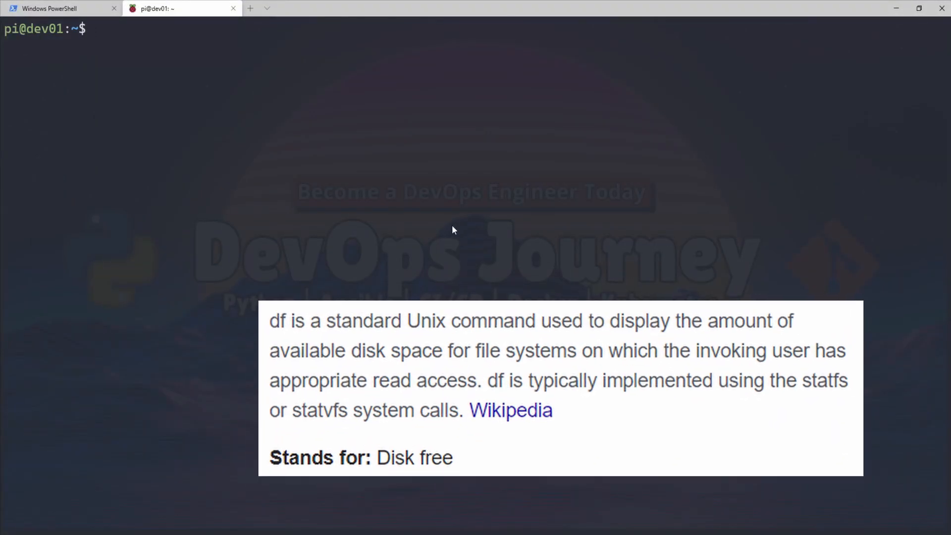
Step: Show disk usage with df, df -h and df -h --total, highlighting the 508G total
text(df)
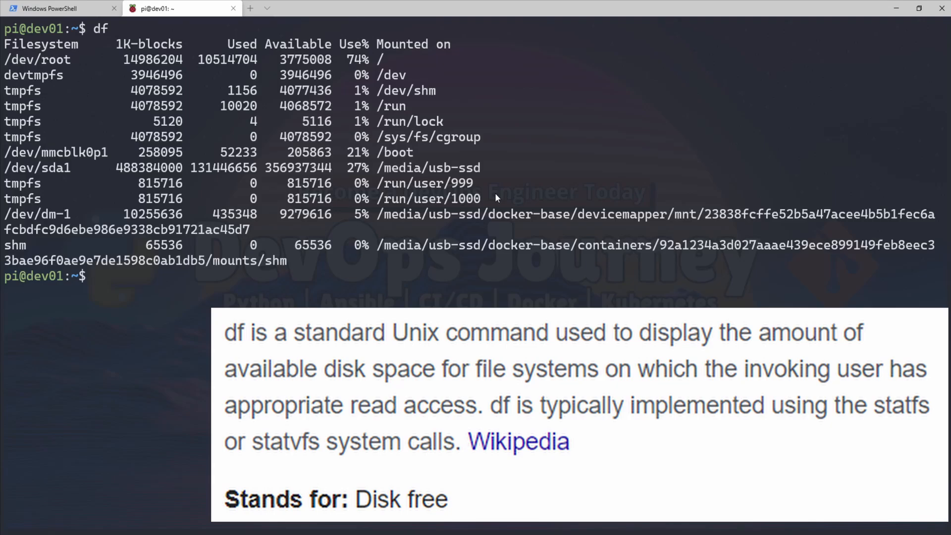
text(df -h)
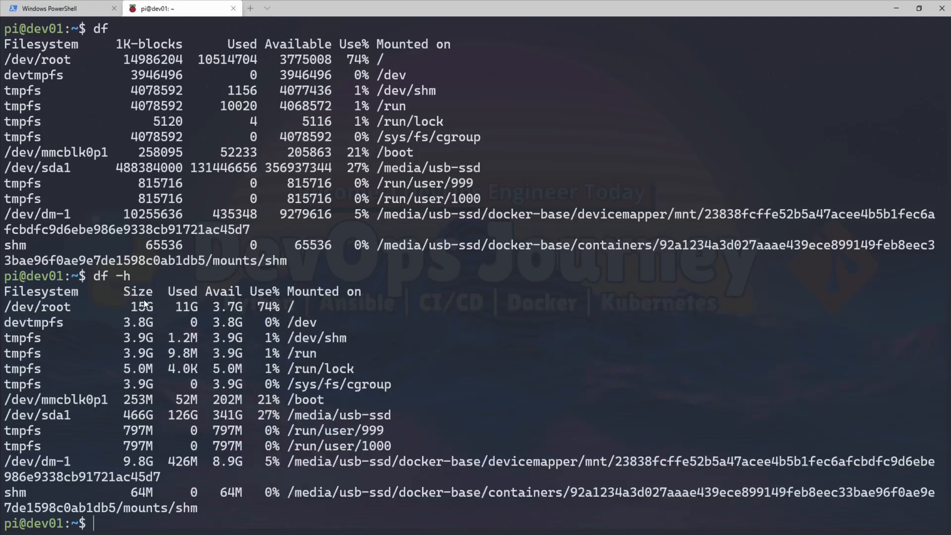
mouse_move(3, 312)
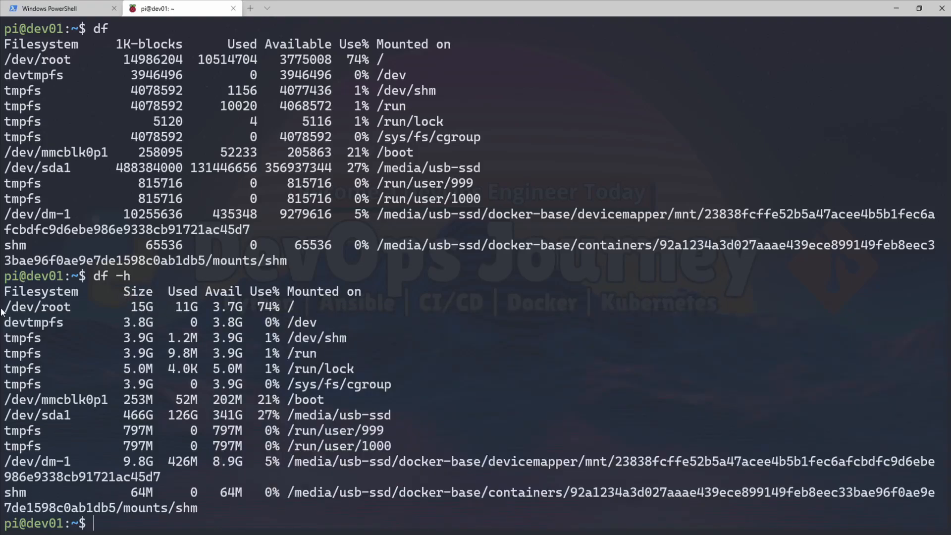
mouse_move(20, 308)
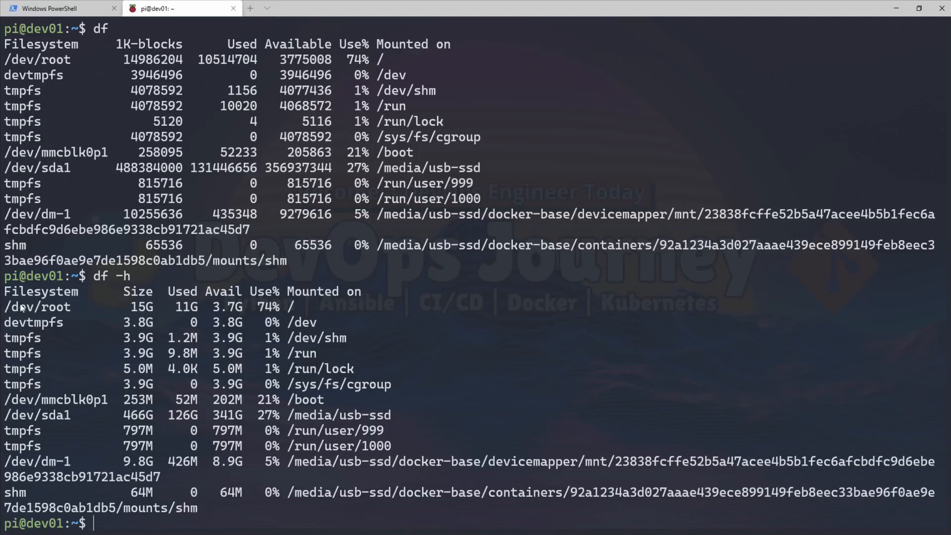
double_click(138, 306)
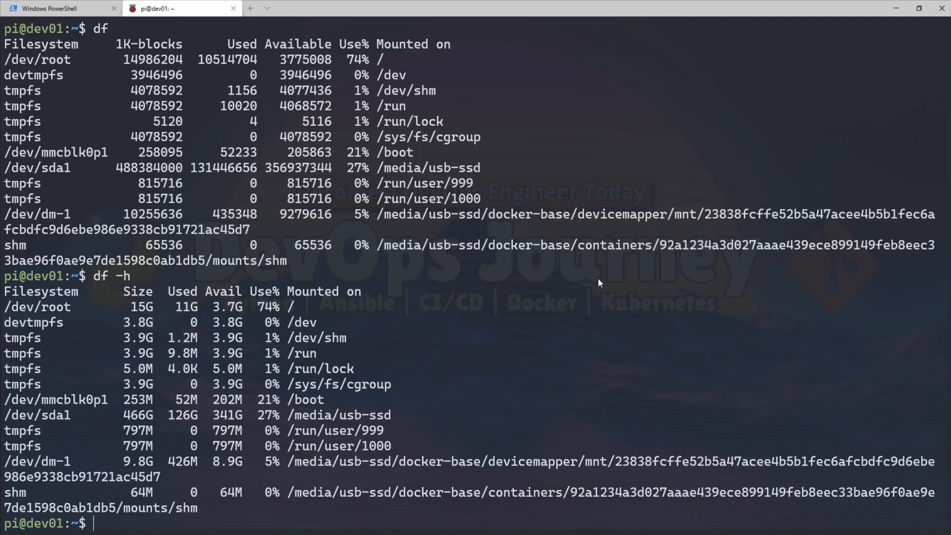
text(df -h --total)
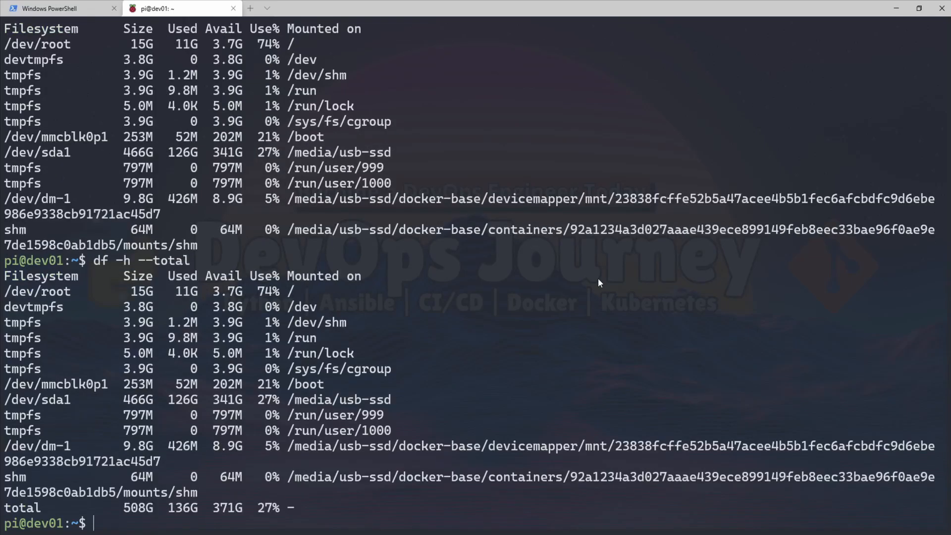
mouse_move(127, 510)
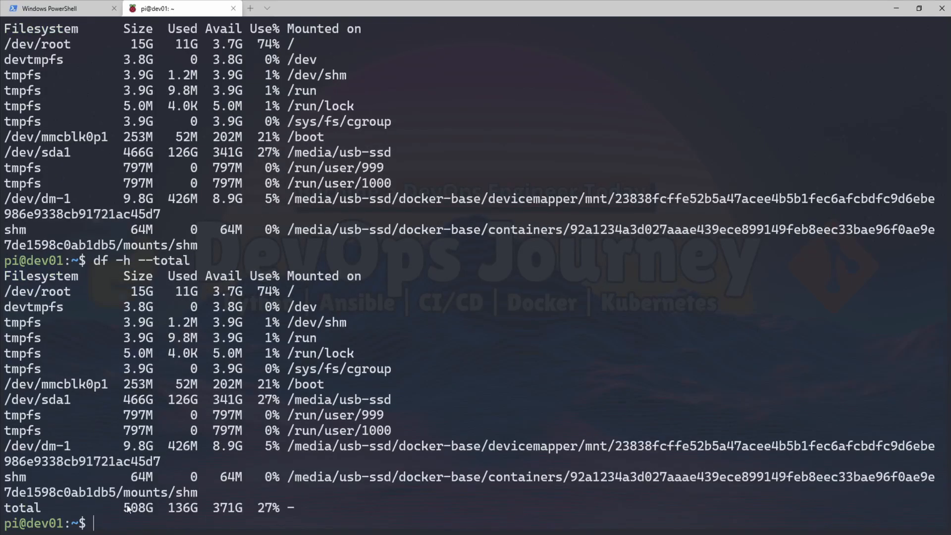
double_click(136, 508)
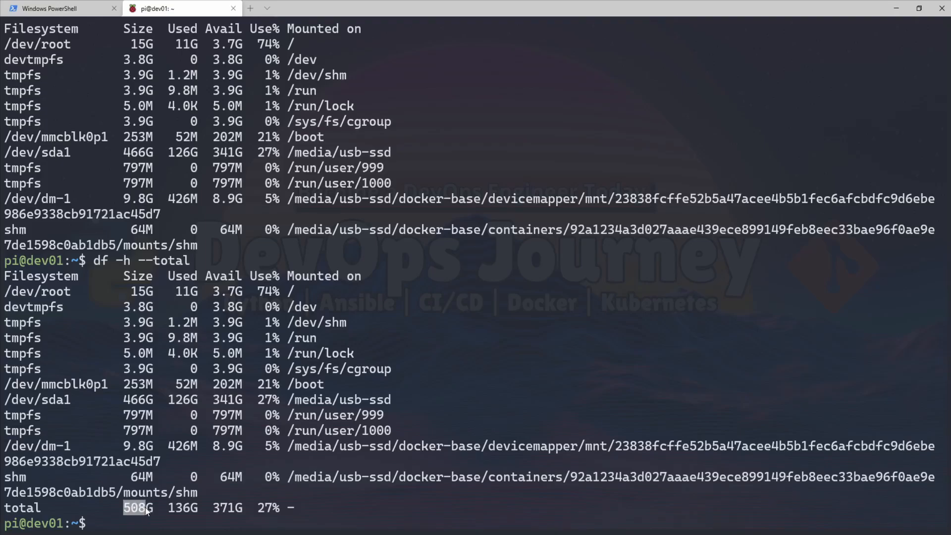
mouse_move(532, 405)
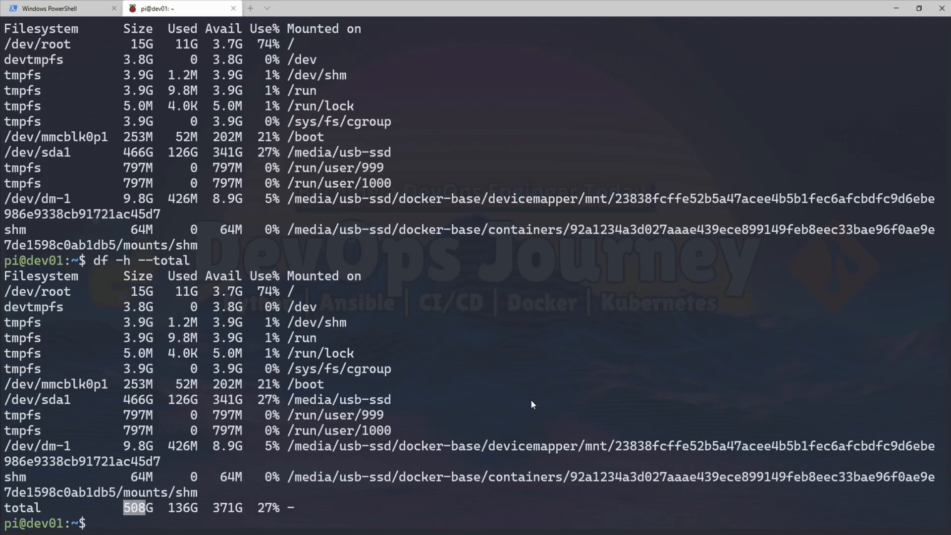